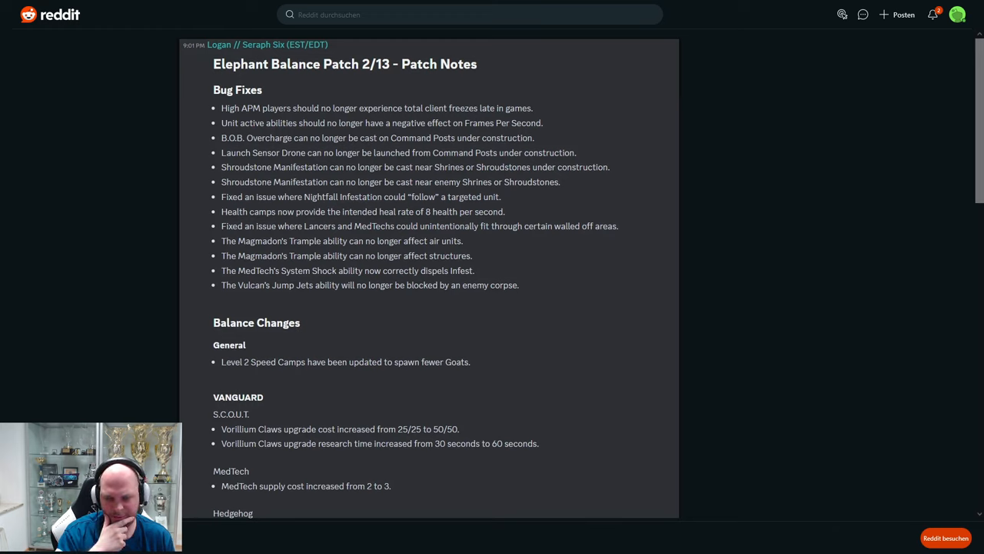
mouse_move(203, 132)
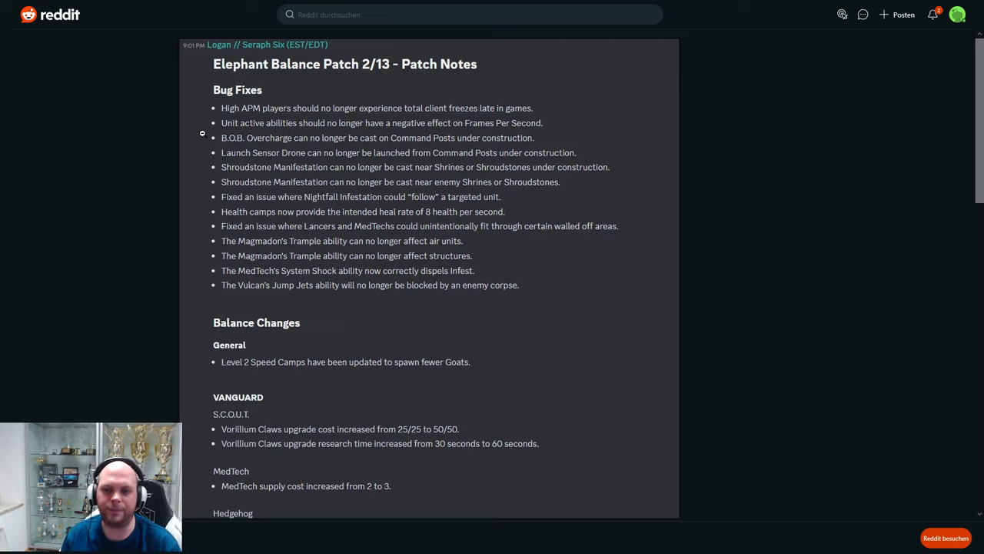
mouse_move(440, 180)
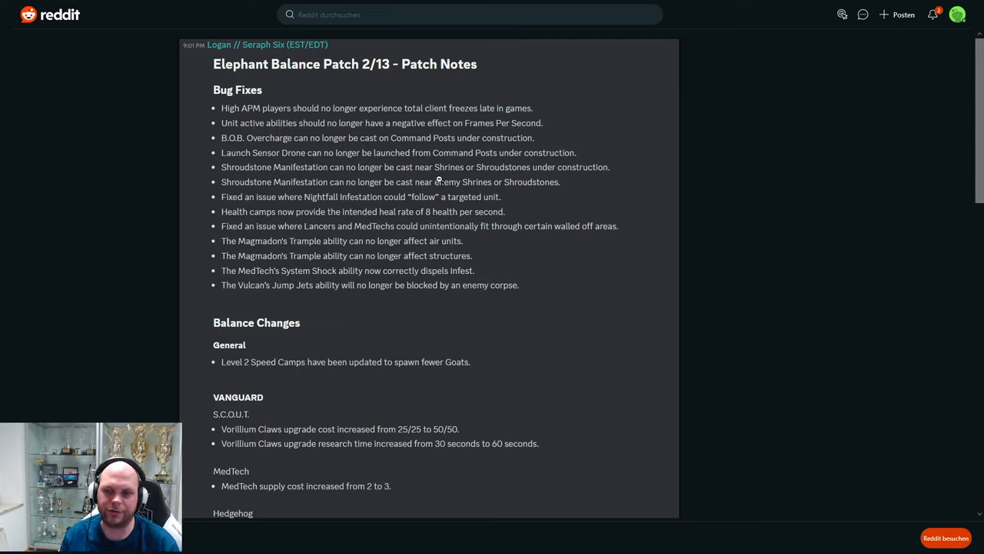
mouse_move(163, 201)
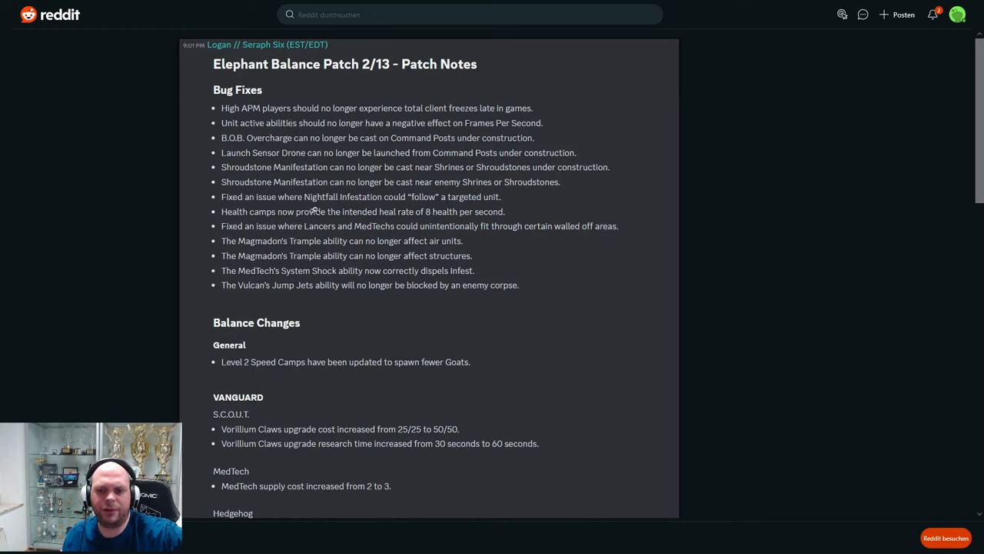
mouse_move(197, 237)
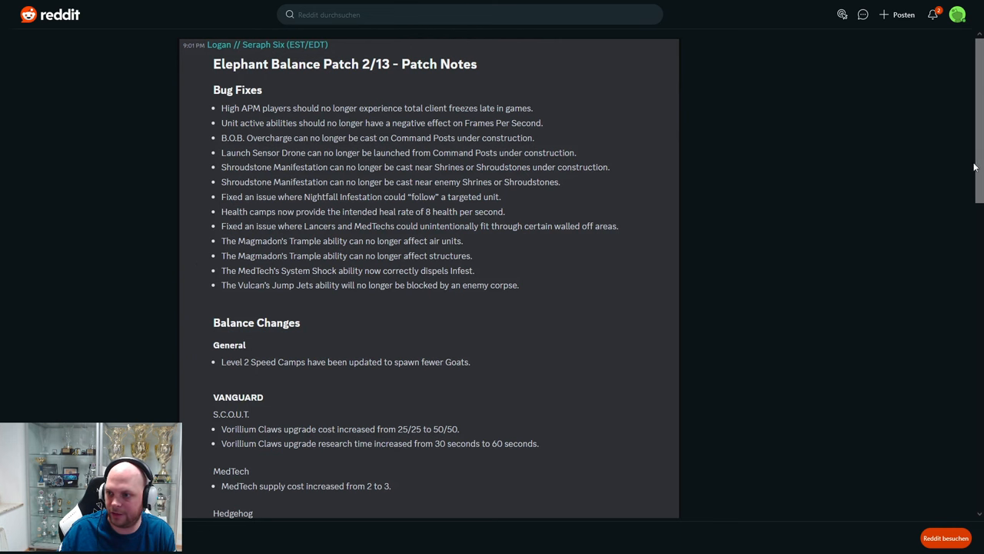
scroll(down, 3)
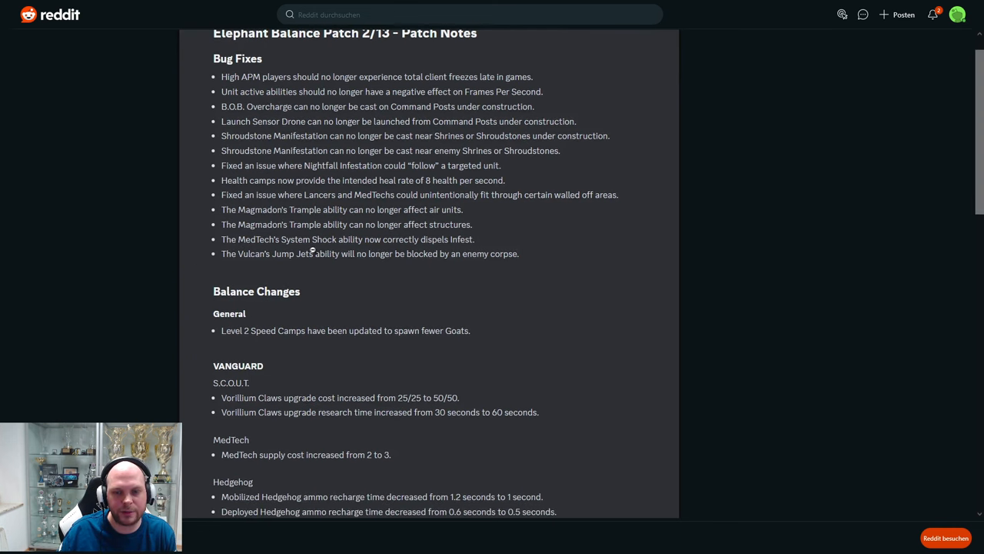
mouse_move(437, 280)
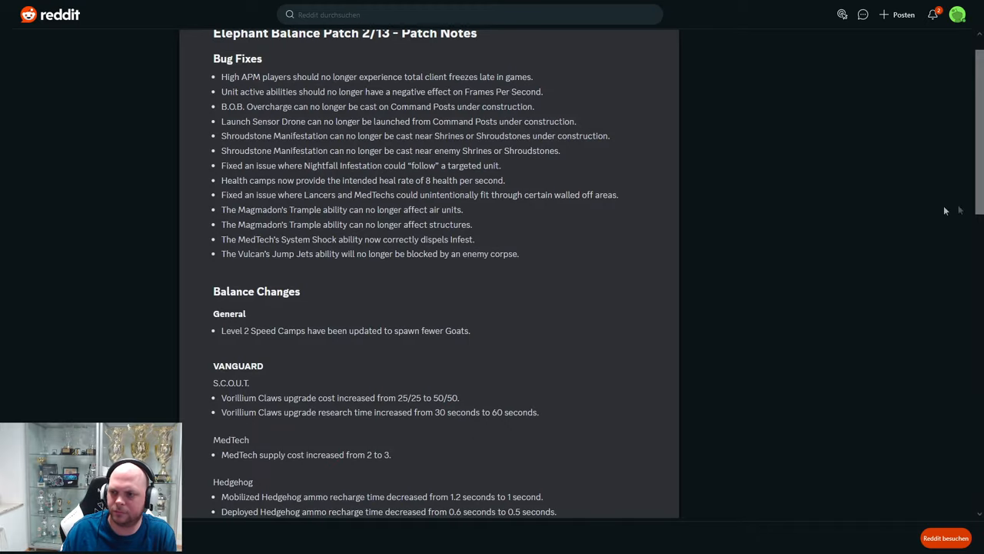
scroll(down, 3)
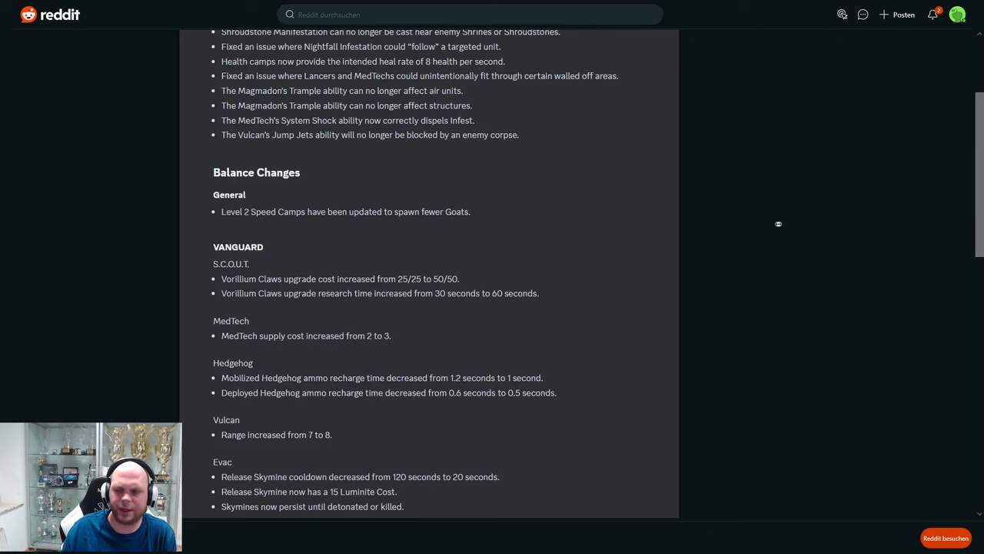
scroll(down, 3)
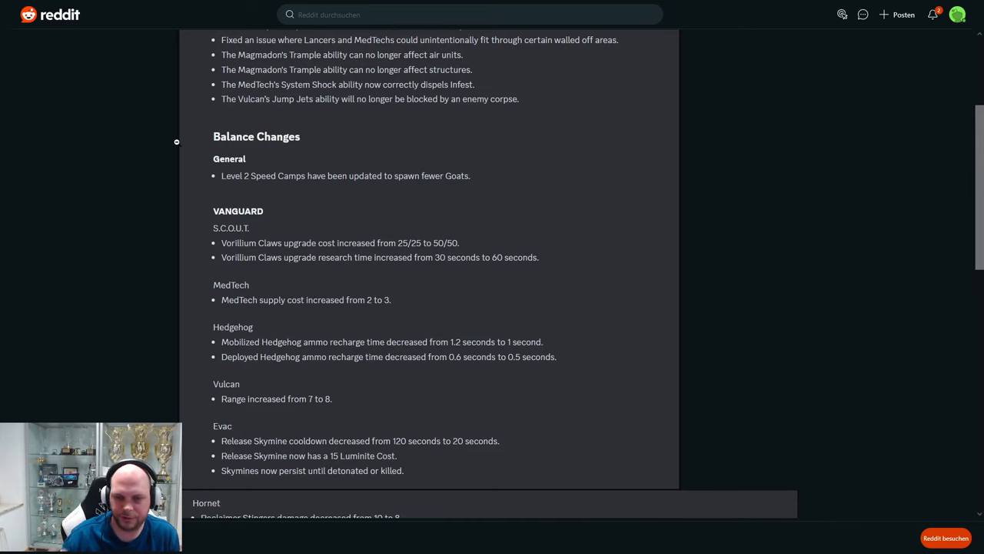
scroll(down, 3)
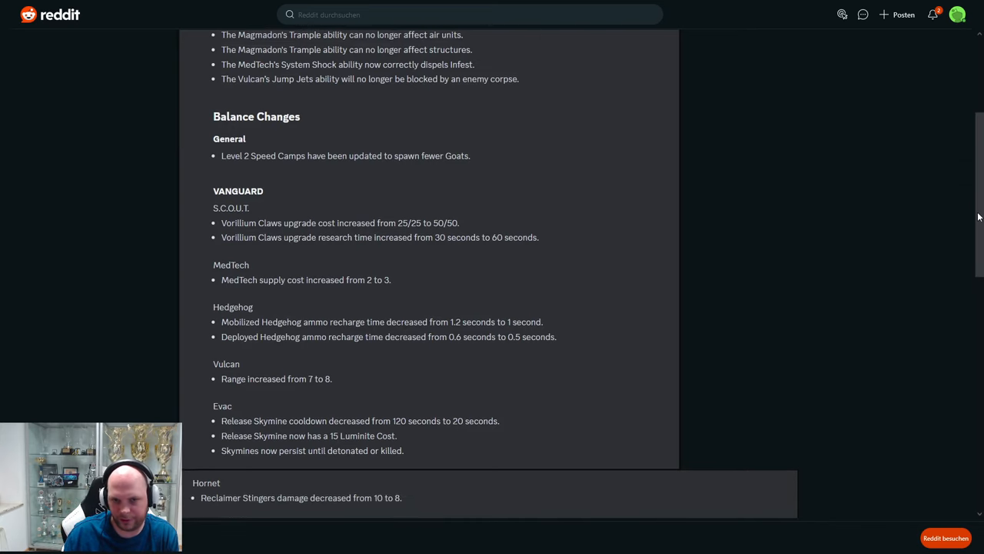
scroll(down, 3)
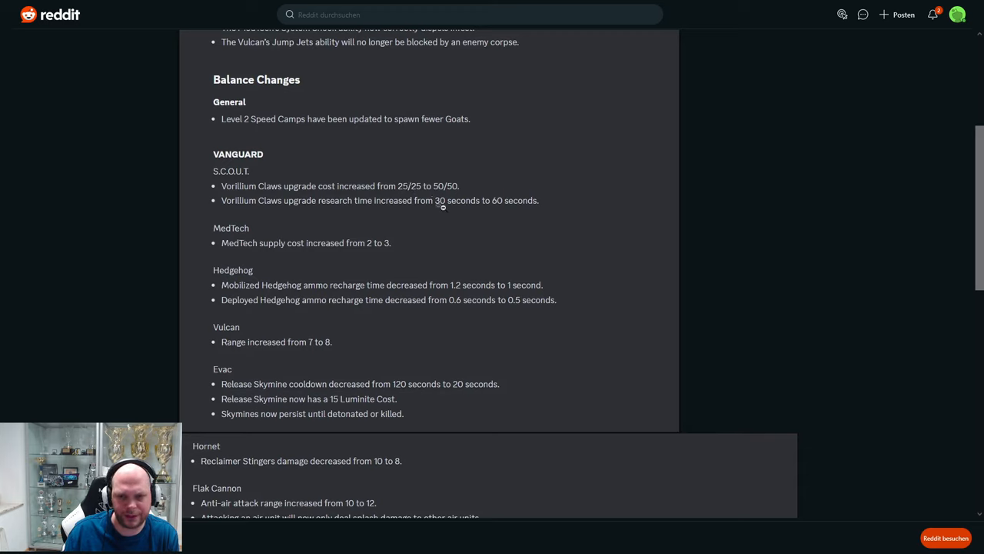
mouse_move(484, 237)
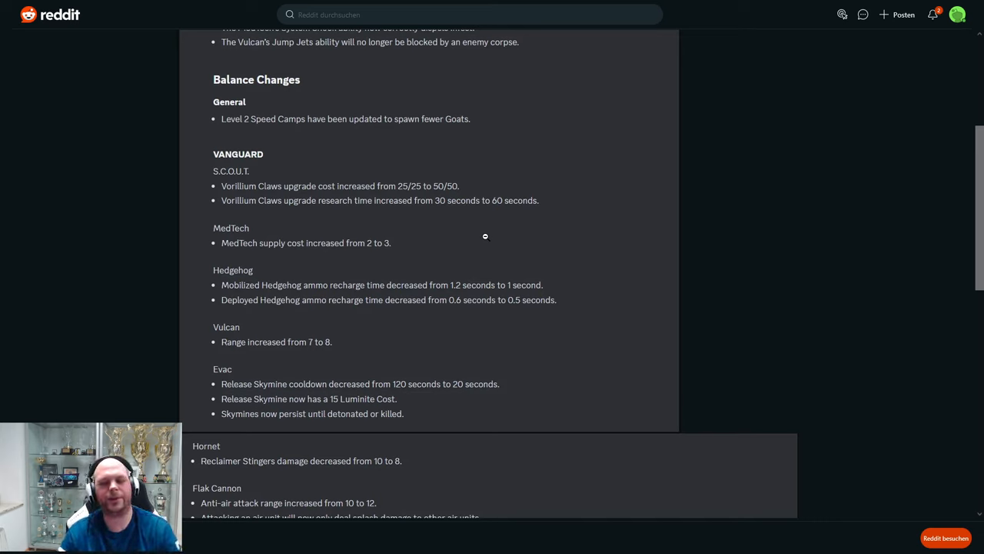
mouse_move(421, 193)
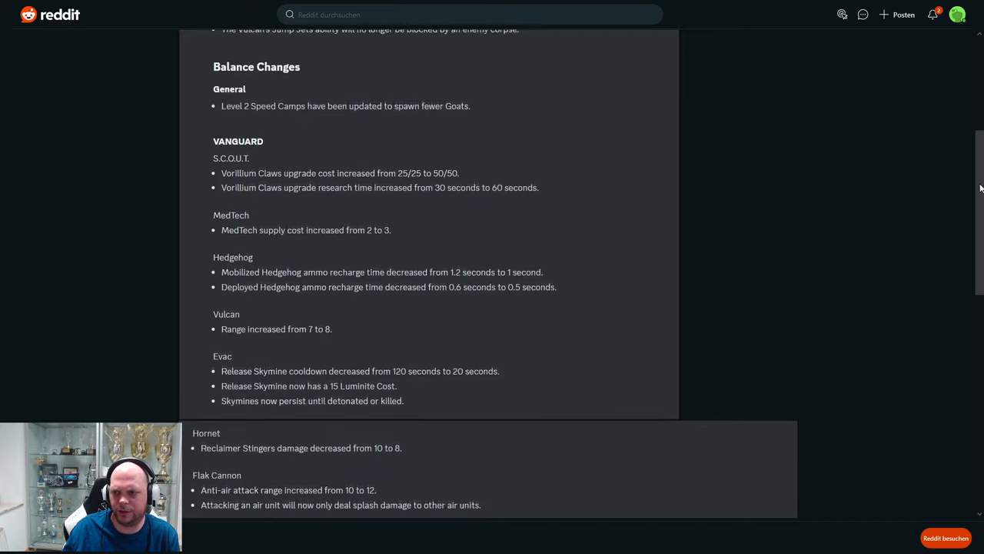
scroll(down, 3)
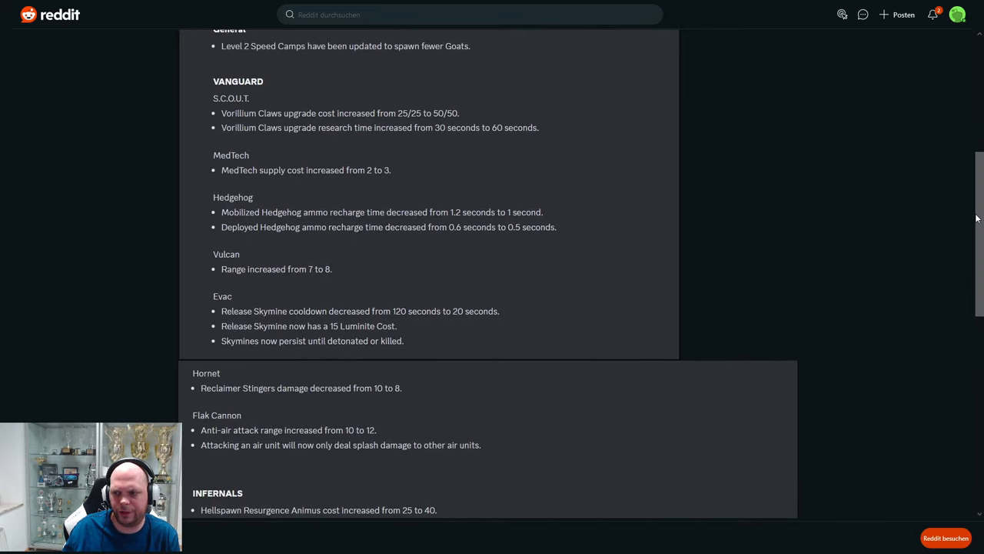
scroll(down, 3)
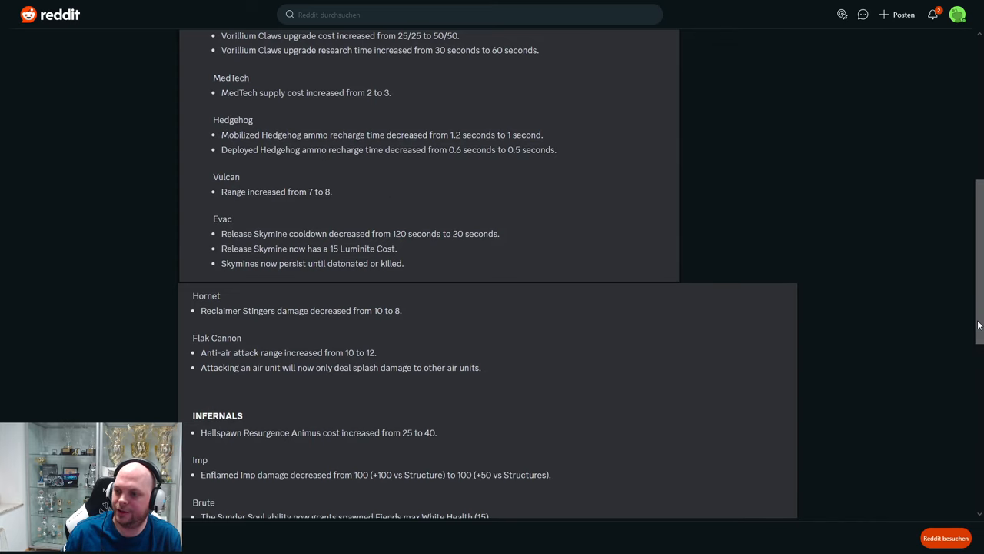
scroll(up, 3)
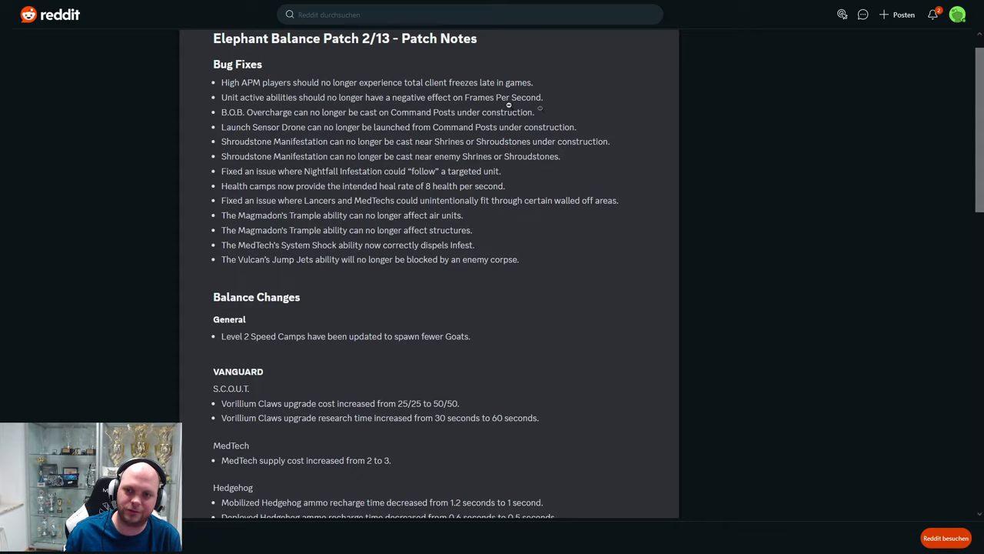
mouse_move(978, 167)
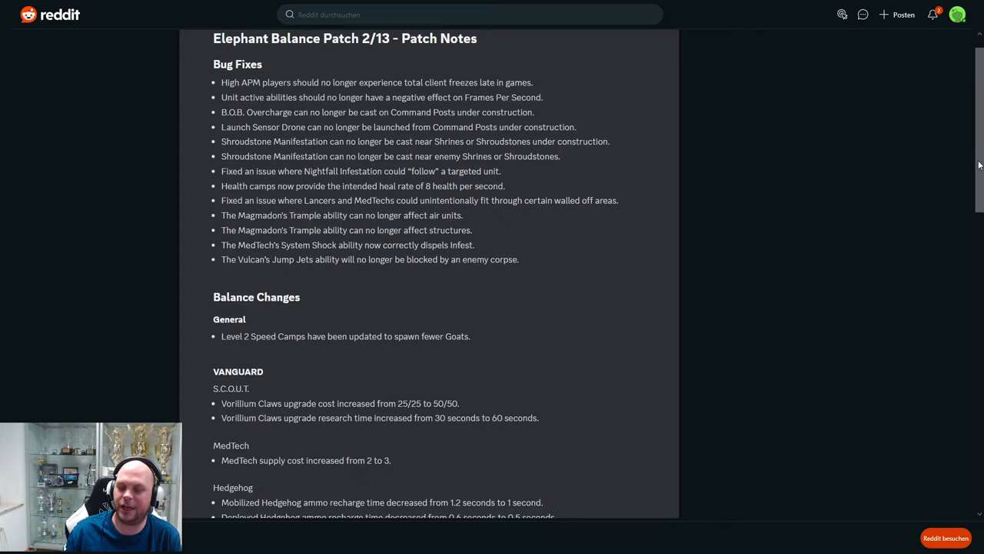
scroll(down, 3)
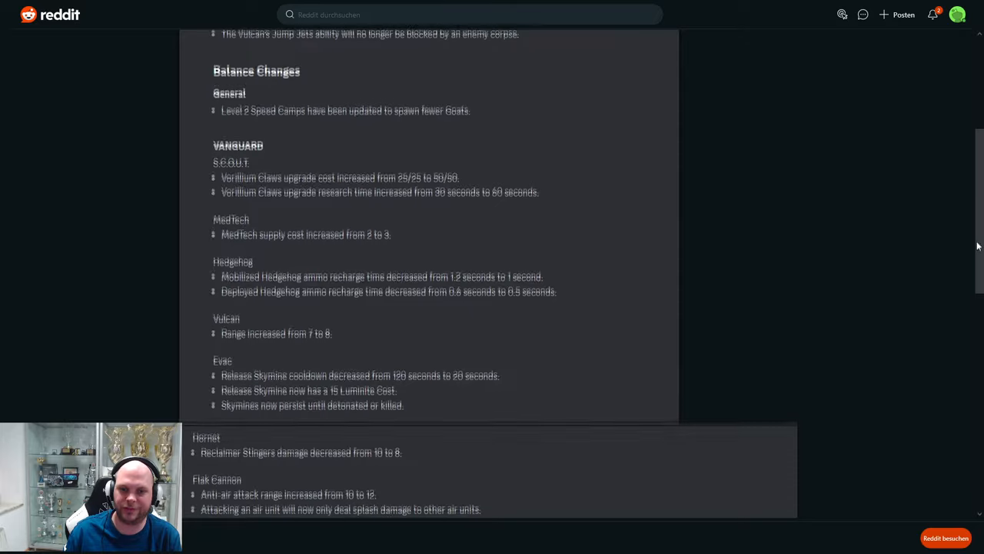
scroll(down, 3)
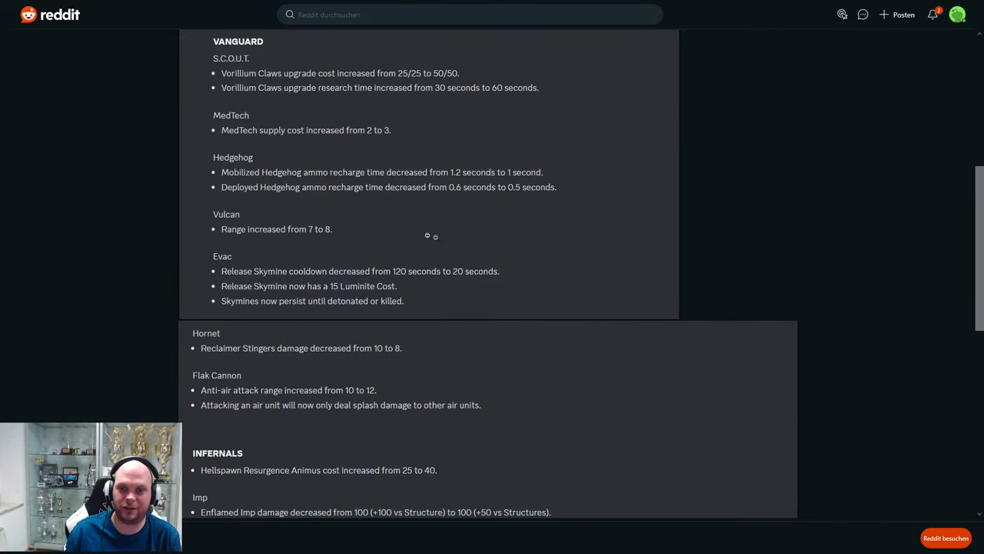
mouse_move(357, 222)
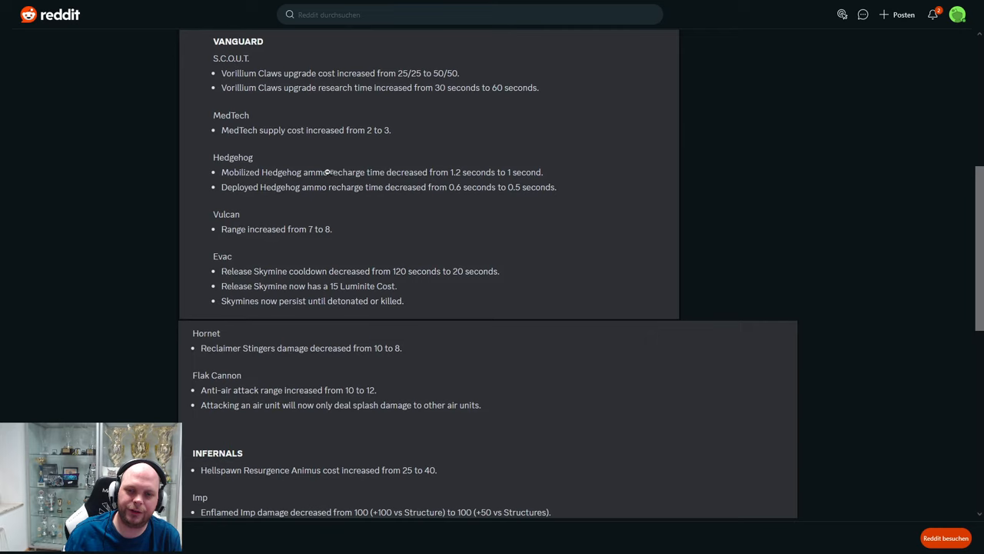
mouse_move(418, 223)
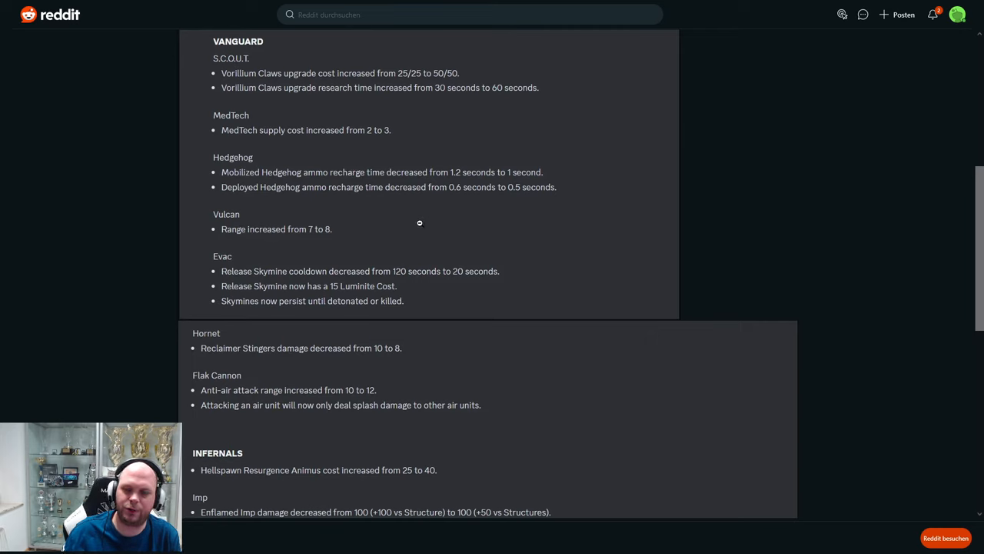
mouse_move(449, 226)
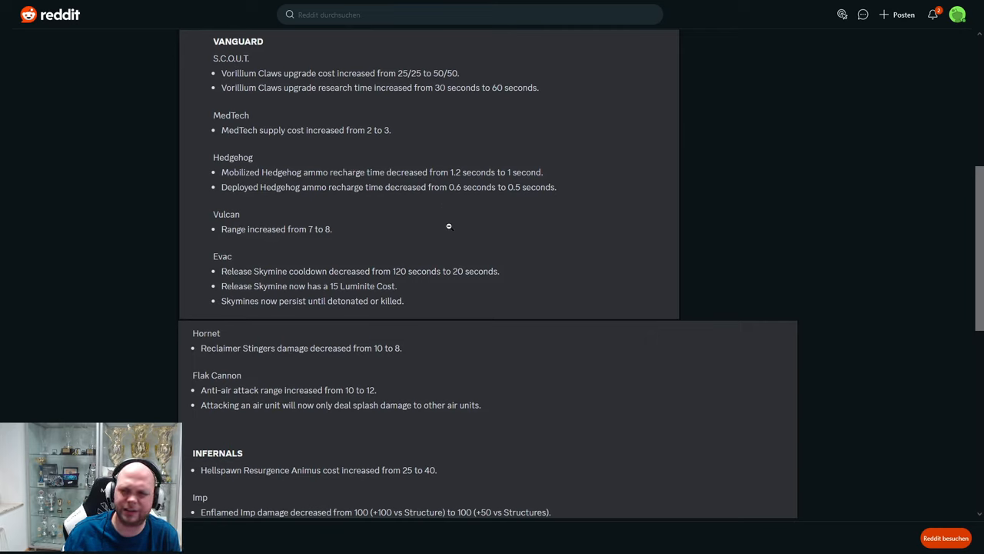
mouse_move(437, 244)
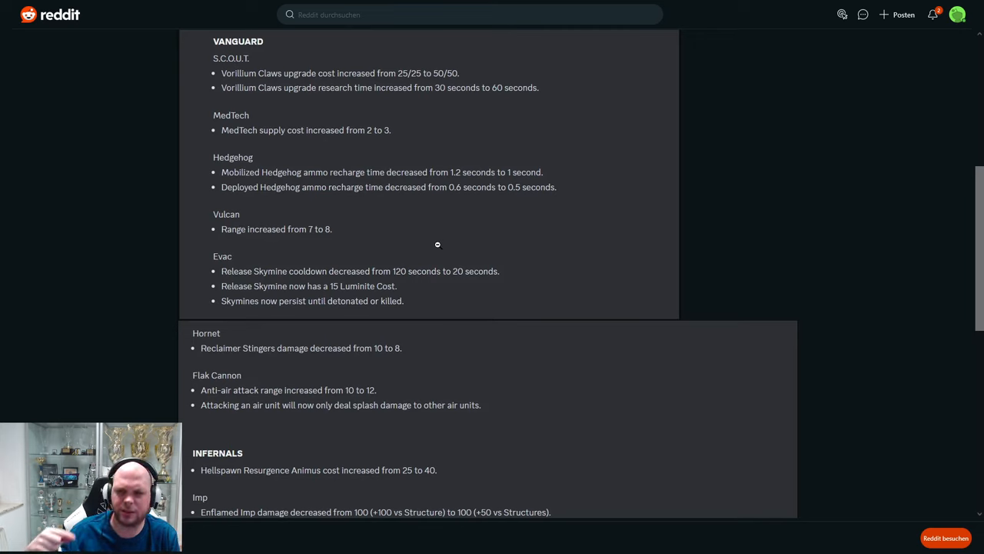
mouse_move(482, 239)
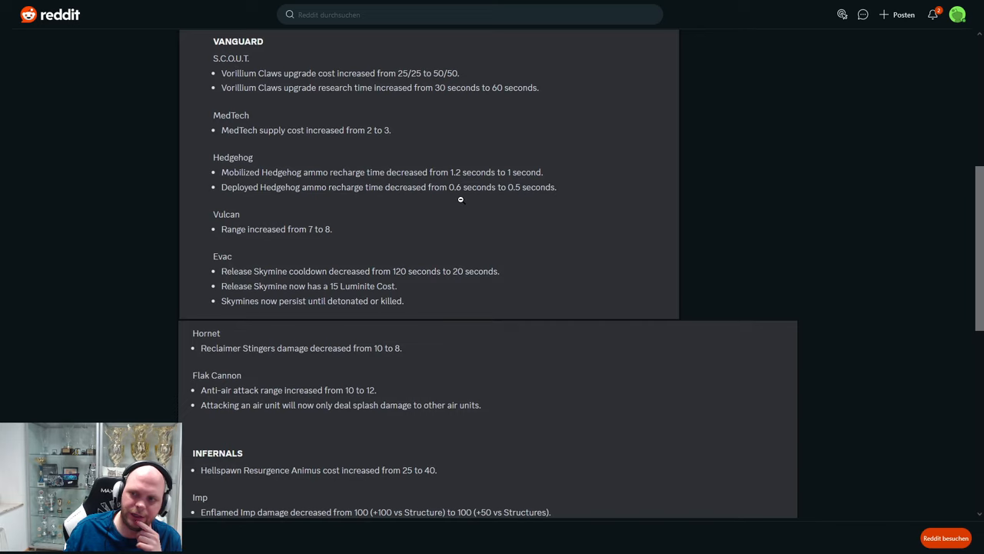
scroll(down, 3)
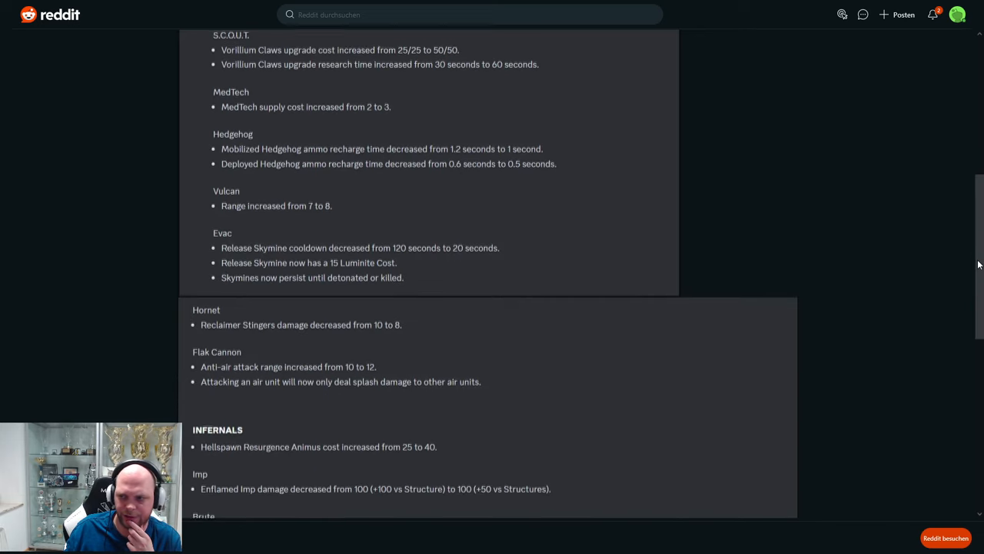
scroll(down, 3)
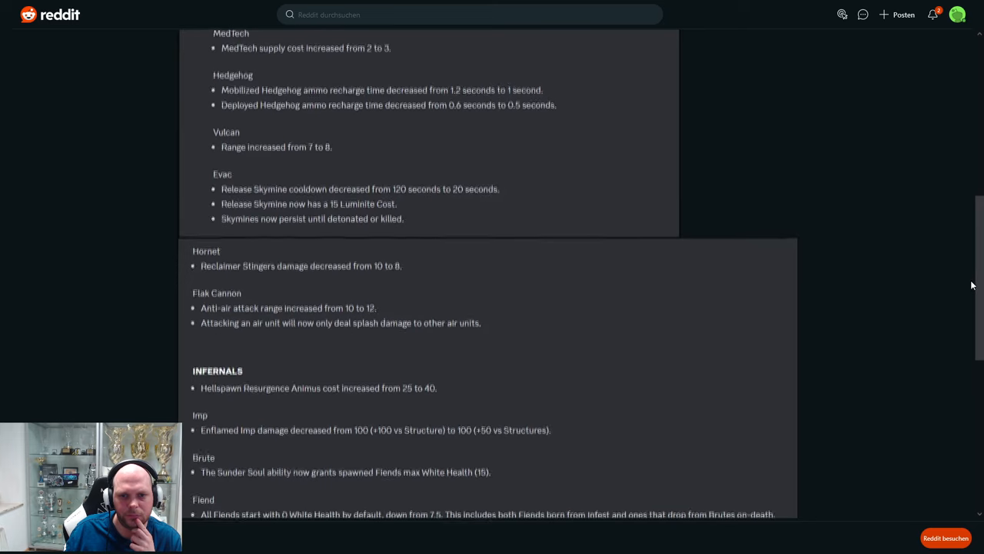
scroll(down, 3)
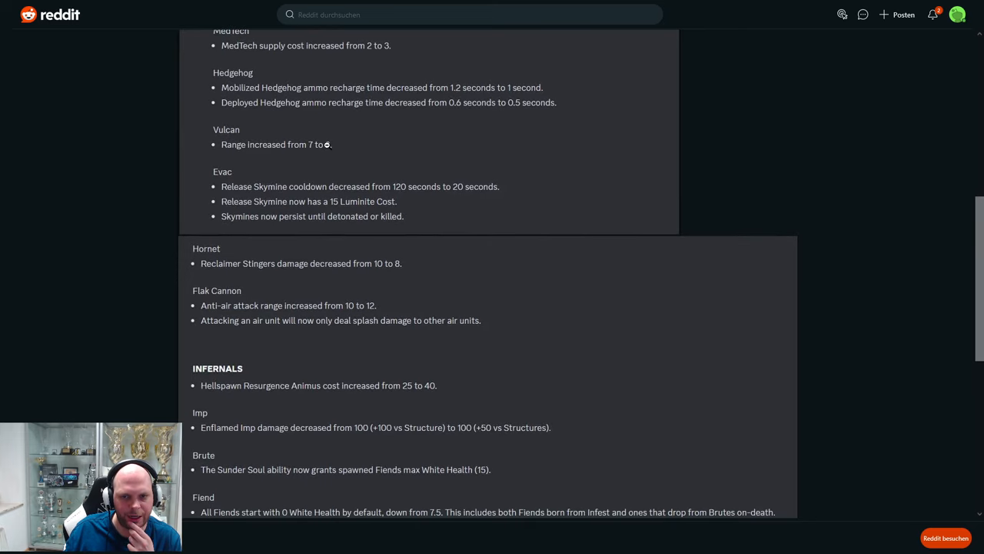
mouse_move(285, 223)
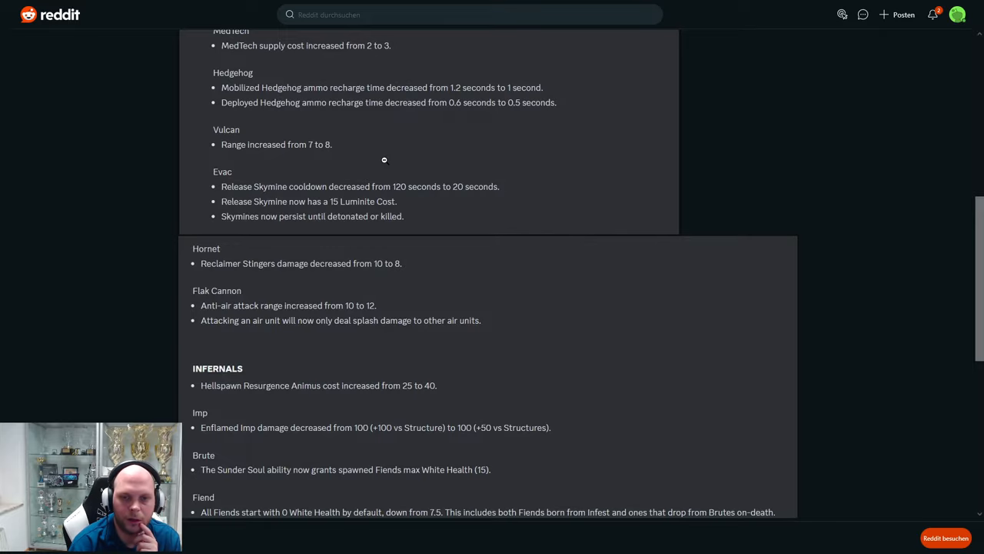
mouse_move(952, 298)
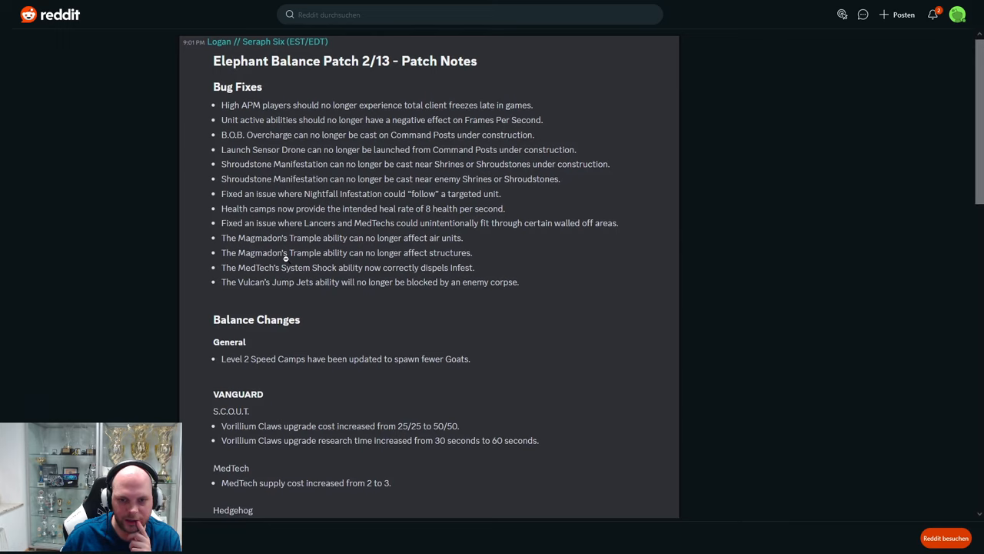
mouse_move(454, 252)
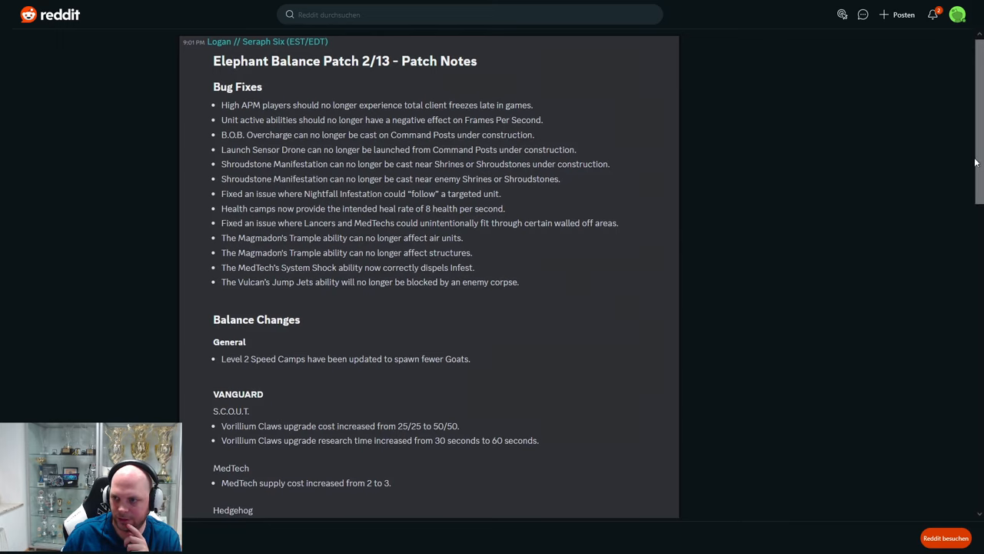
scroll(down, 3)
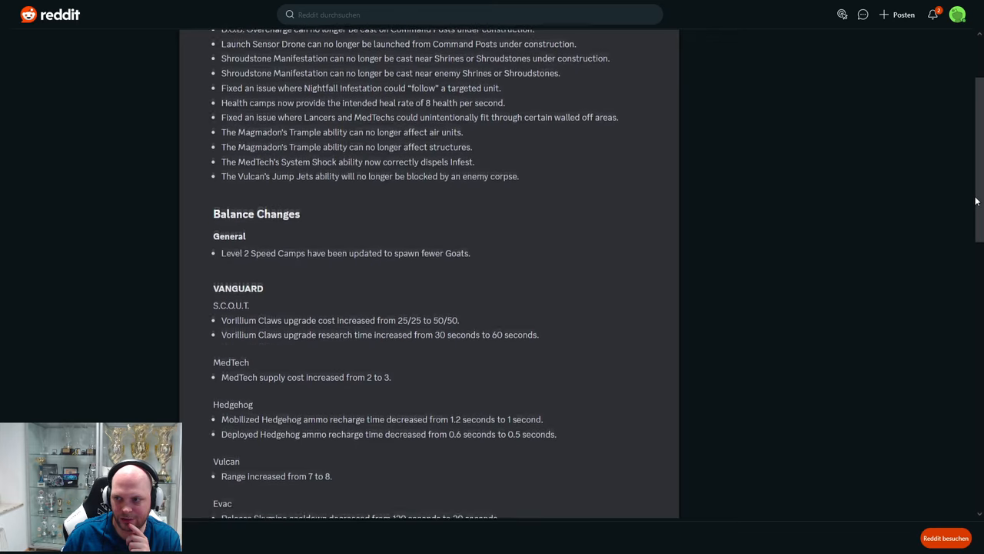
scroll(down, 3)
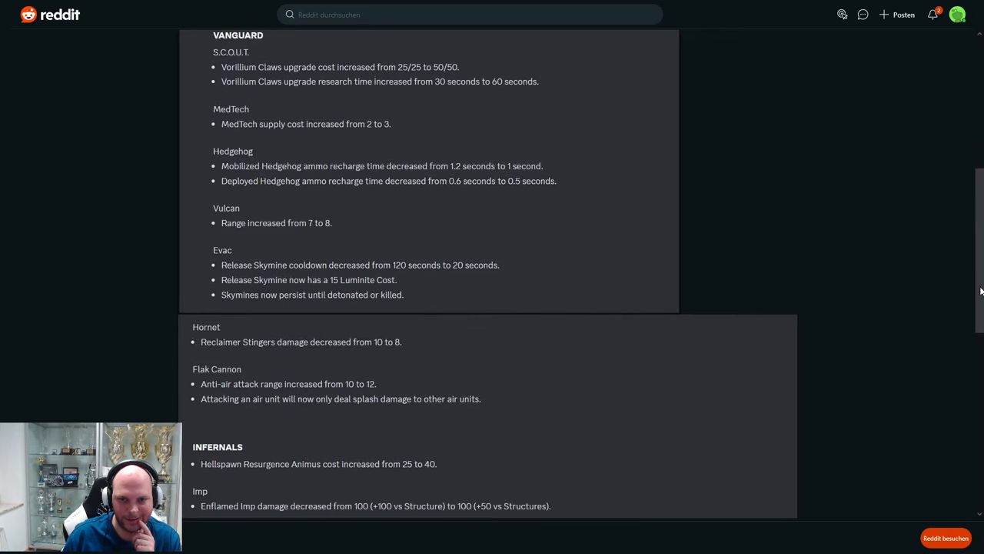
scroll(down, 3)
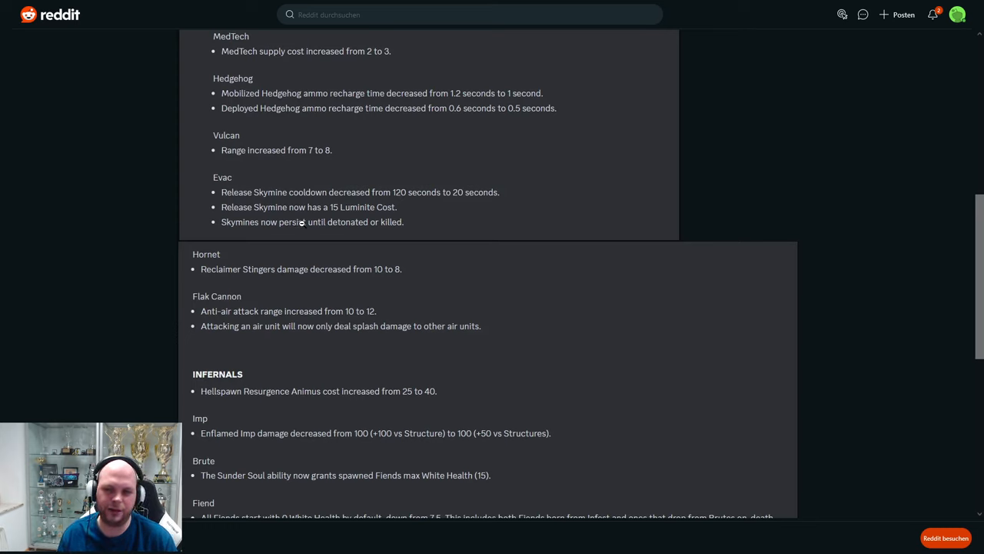
mouse_move(372, 235)
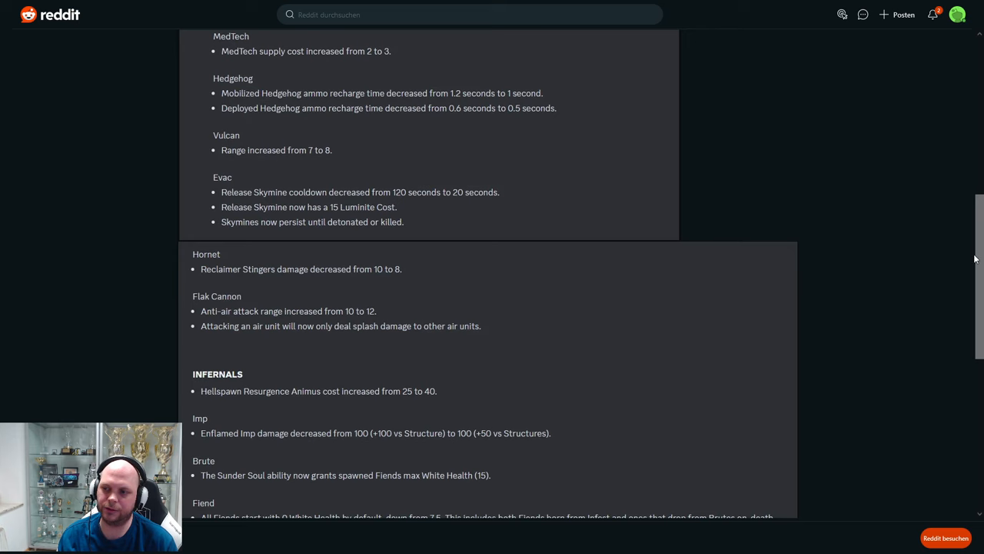
scroll(down, 3)
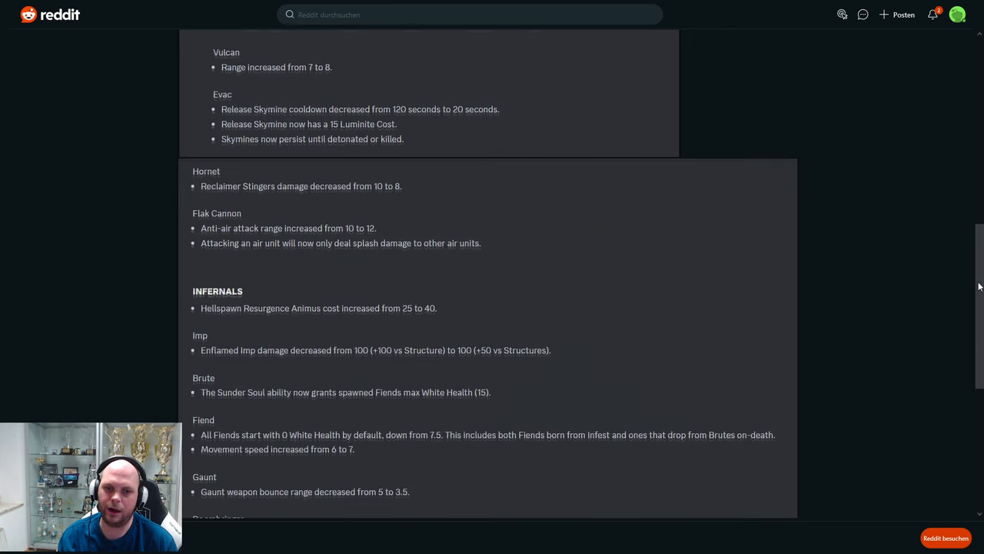
scroll(down, 3)
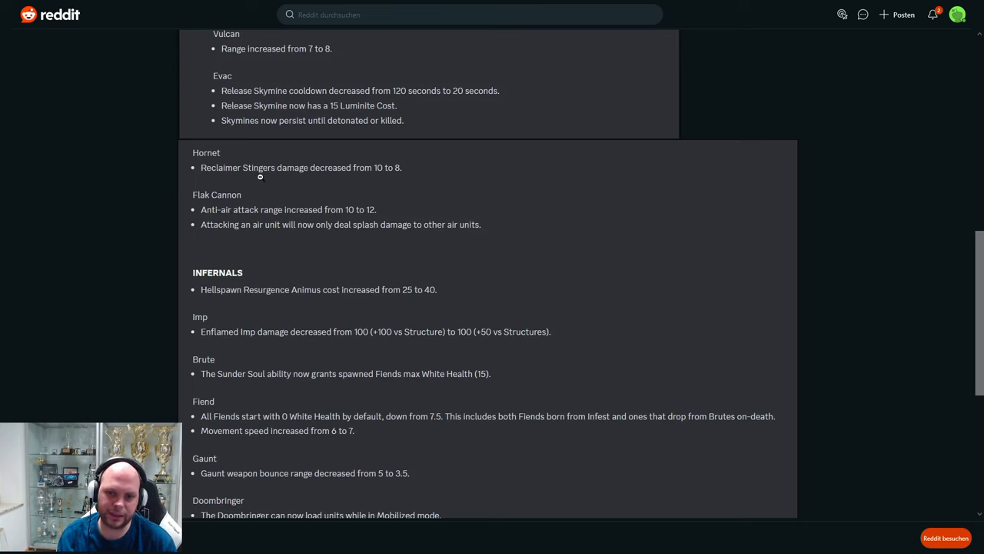
mouse_move(387, 173)
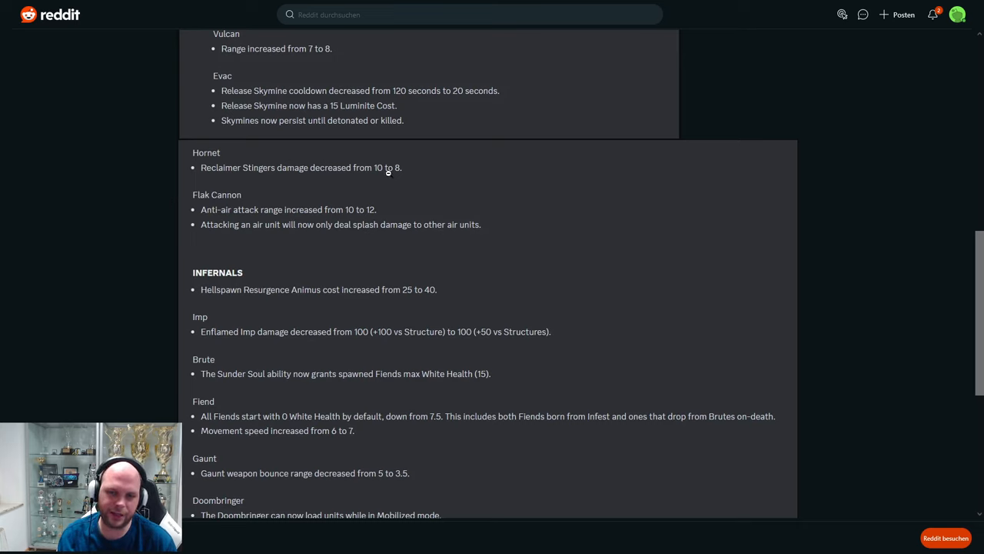
mouse_move(372, 190)
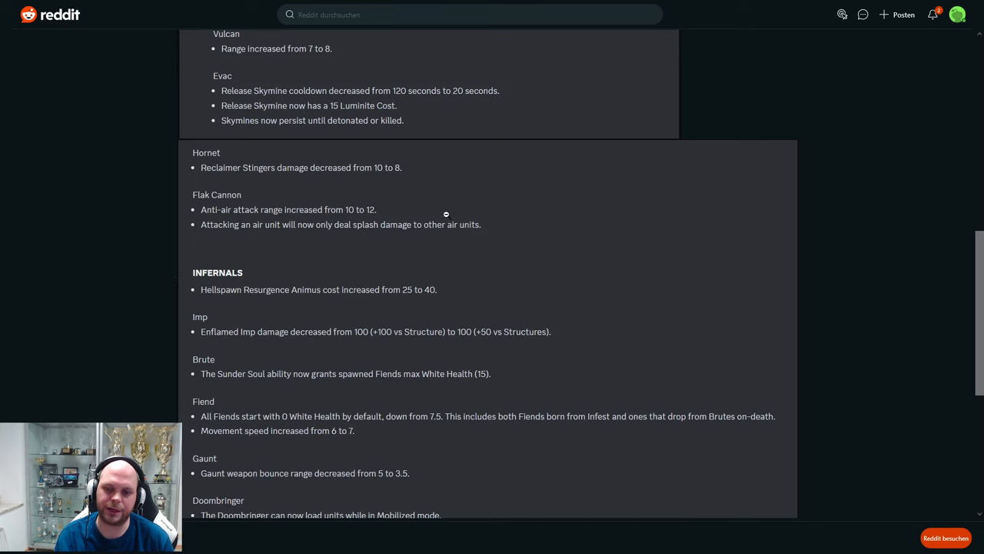
scroll(down, 3)
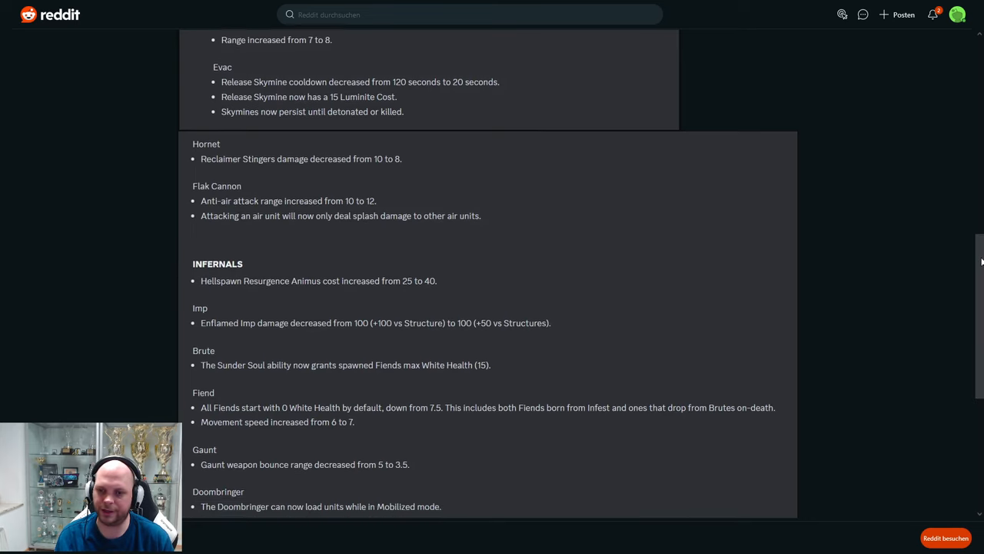
scroll(down, 3)
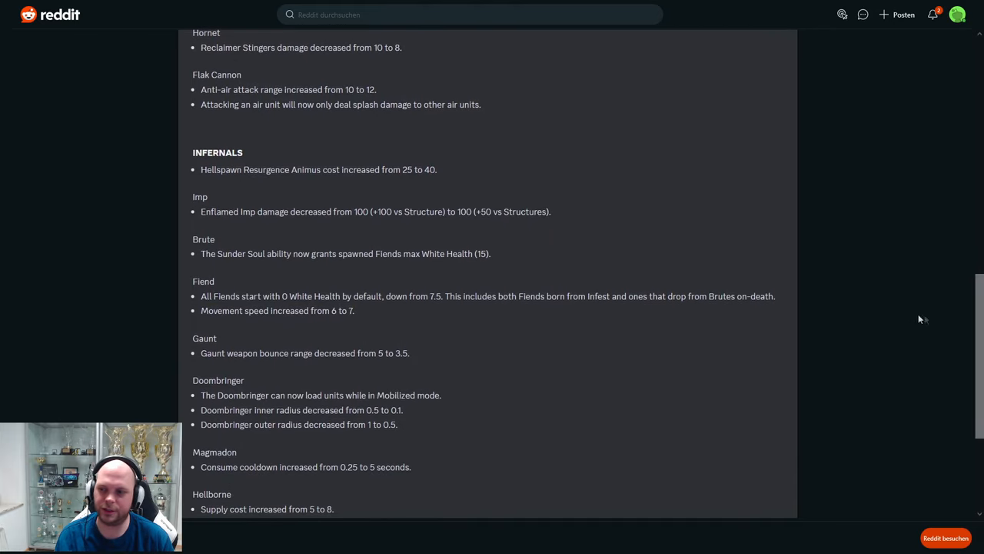
scroll(down, 3)
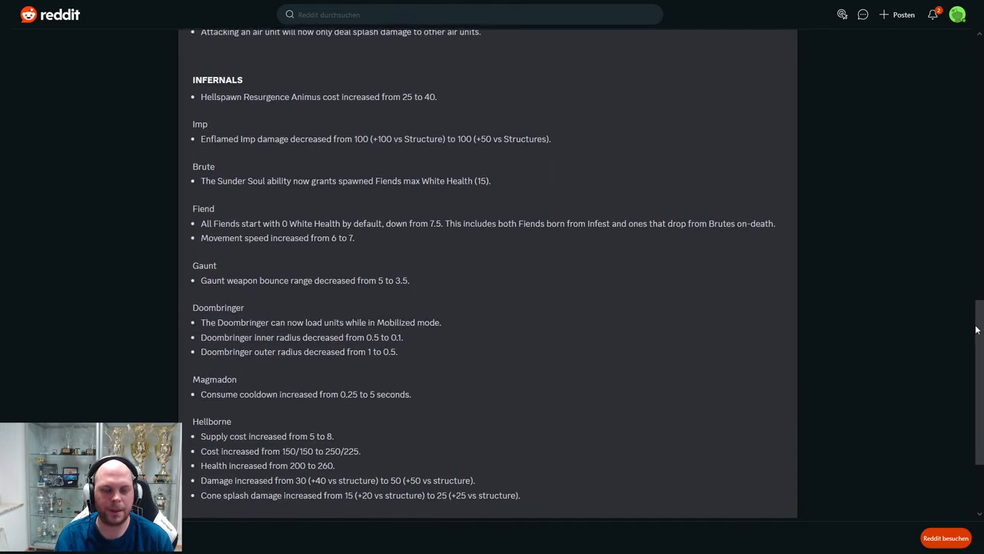
scroll(down, 3)
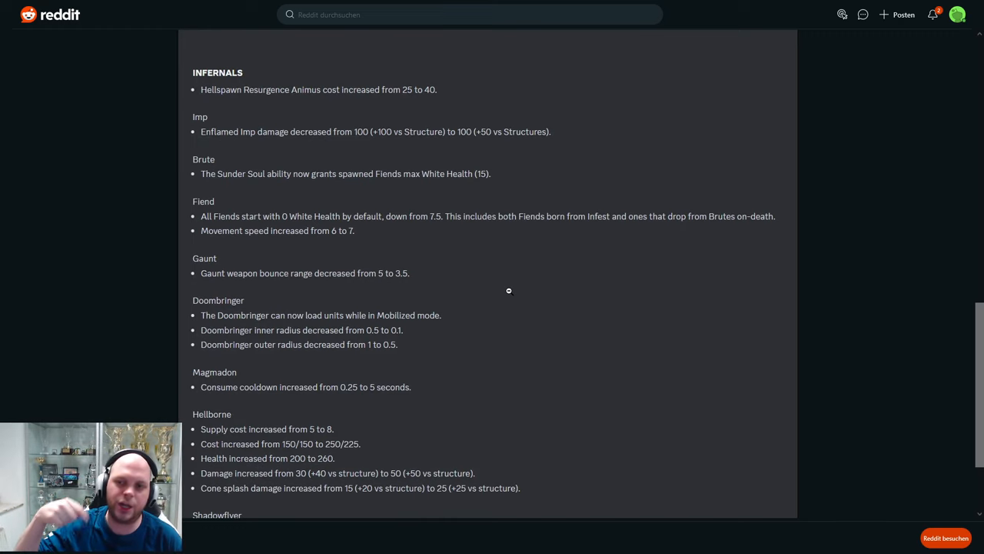
mouse_move(378, 123)
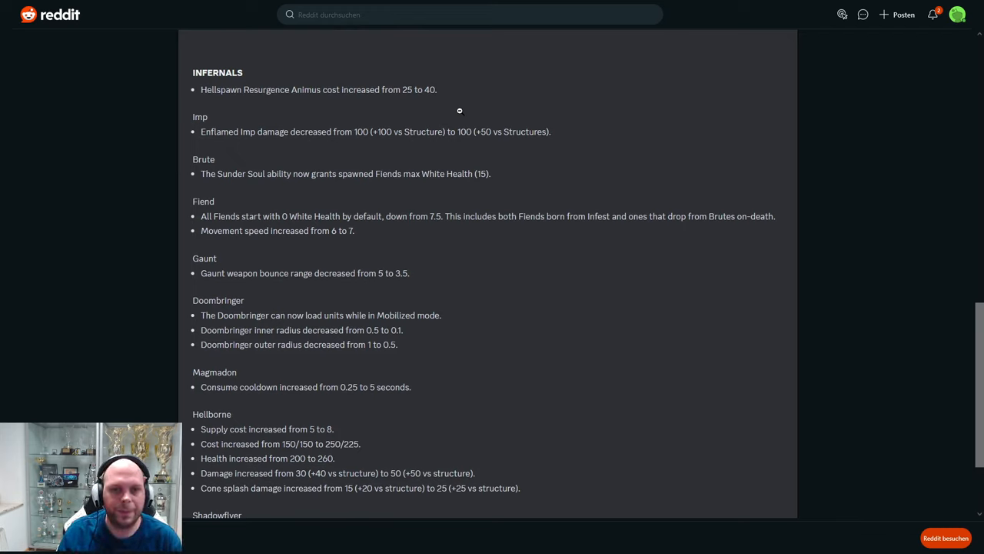
mouse_move(253, 153)
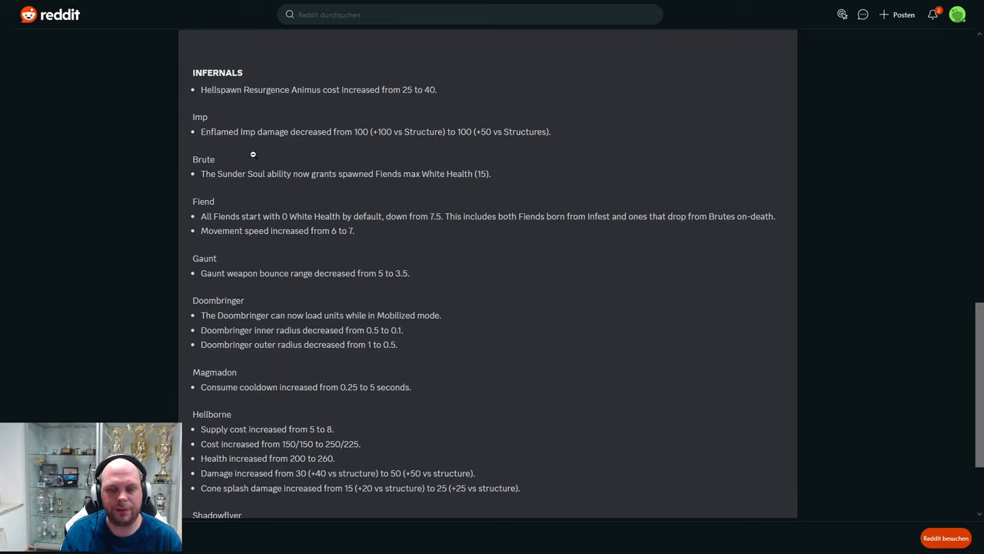
mouse_move(364, 143)
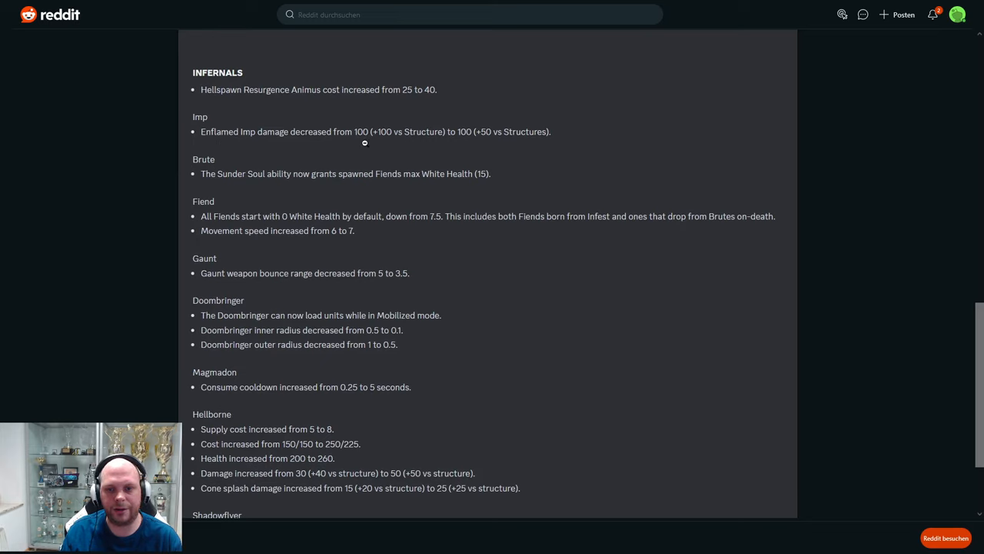
mouse_move(440, 153)
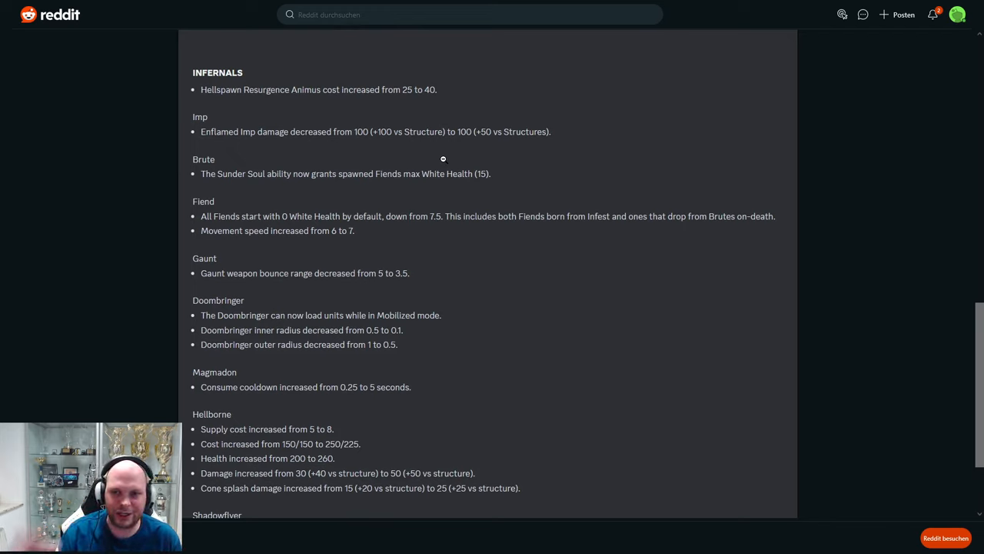
mouse_move(449, 182)
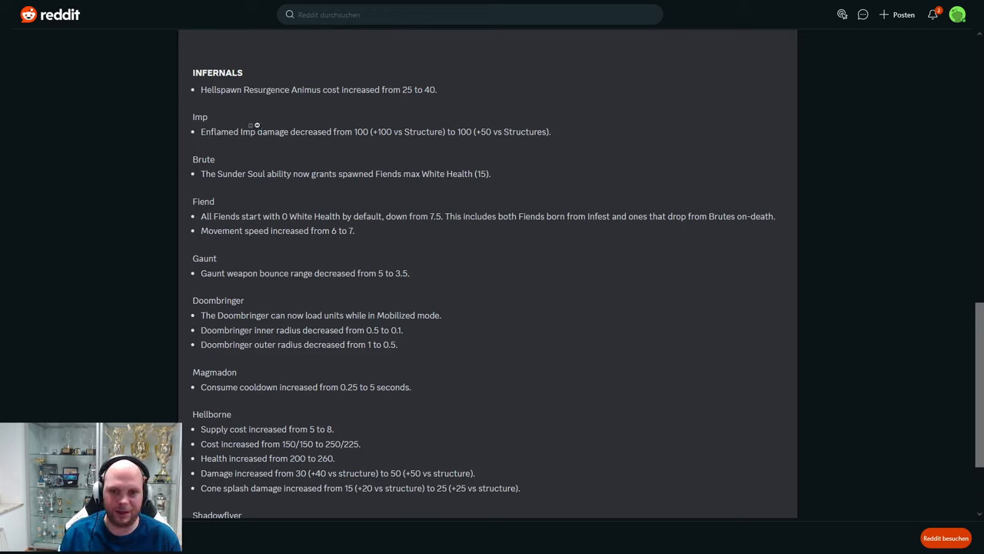
mouse_move(464, 289)
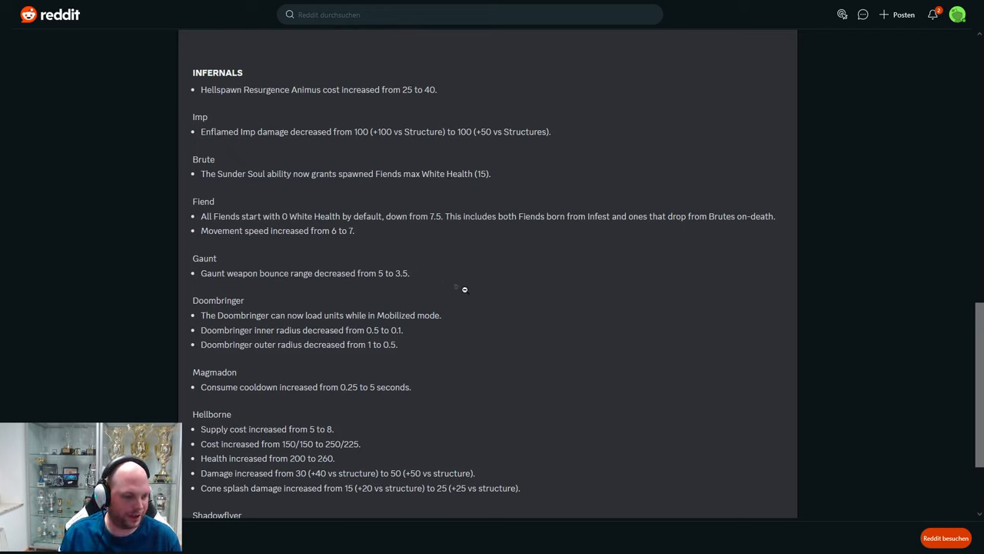
mouse_move(490, 336)
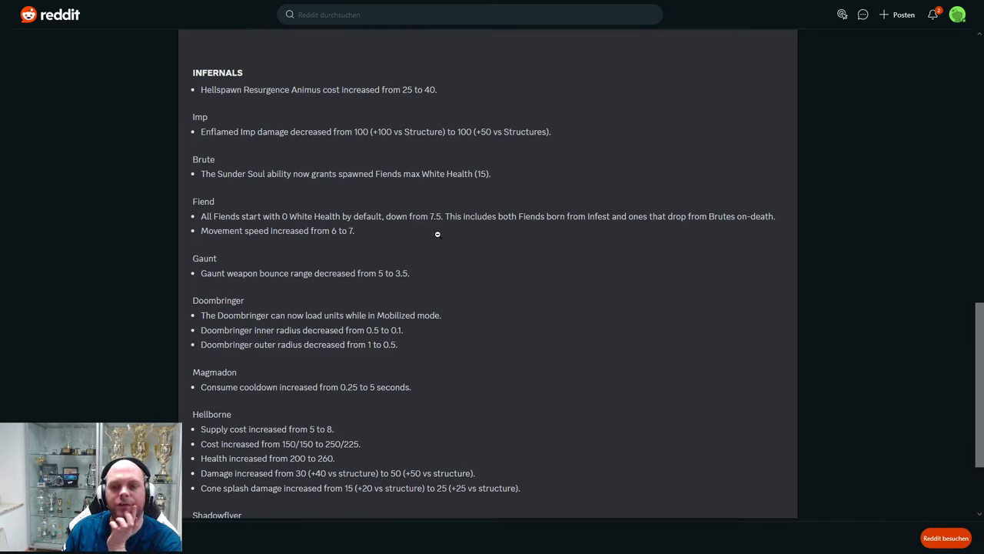
mouse_move(590, 228)
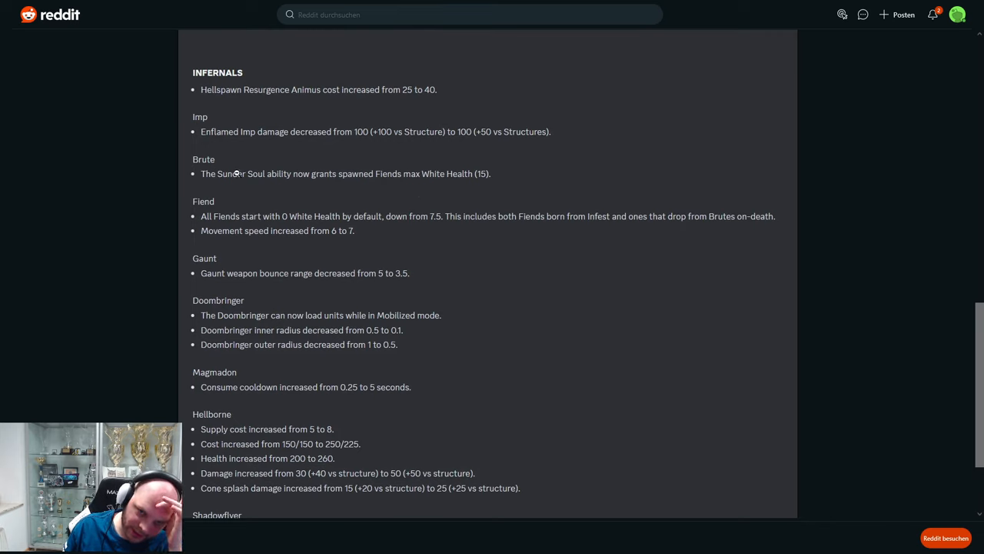
mouse_move(398, 221)
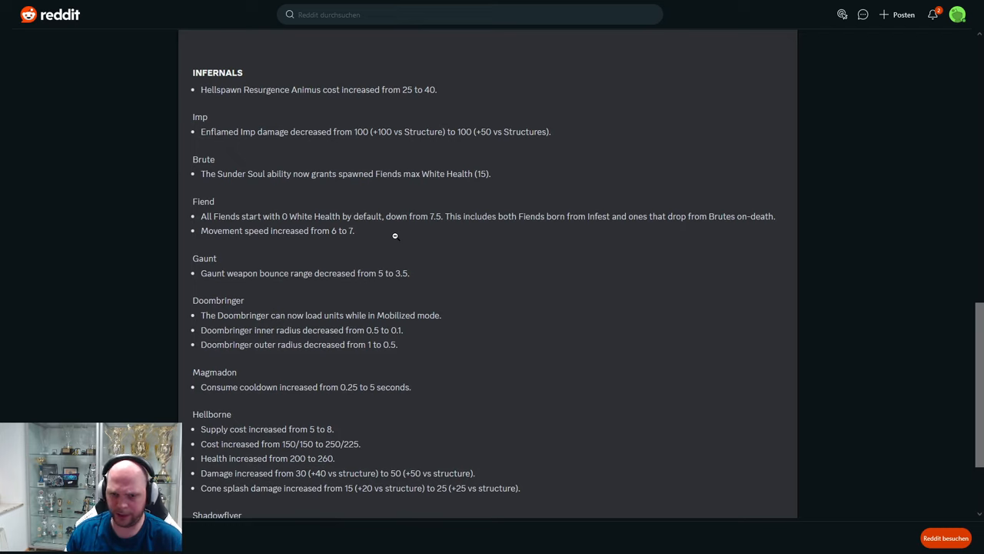
mouse_move(406, 282)
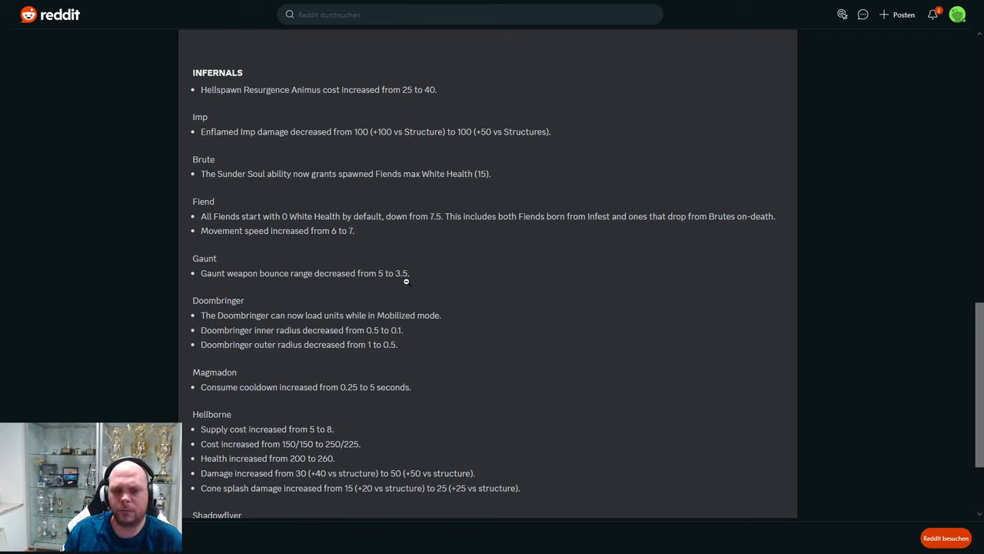
mouse_move(419, 273)
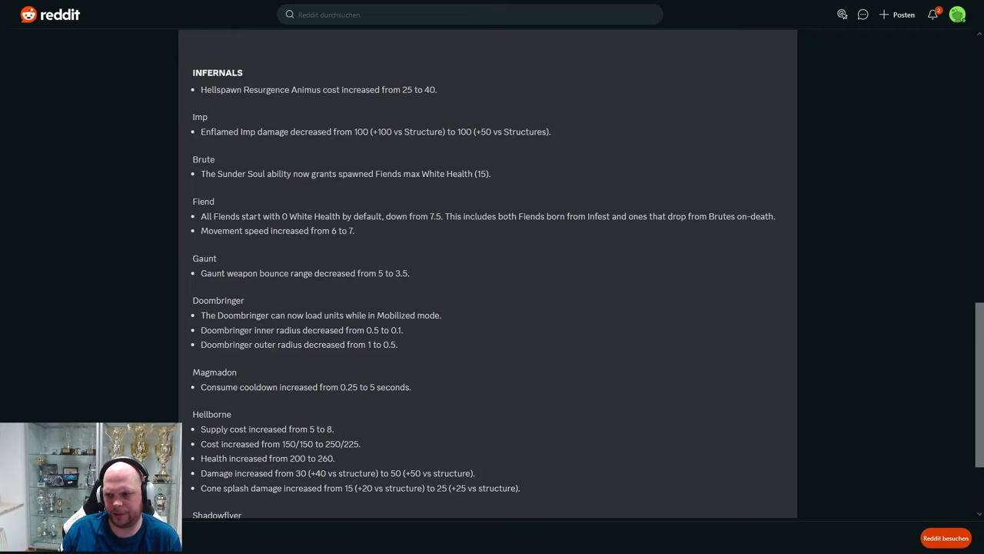
scroll(down, 3)
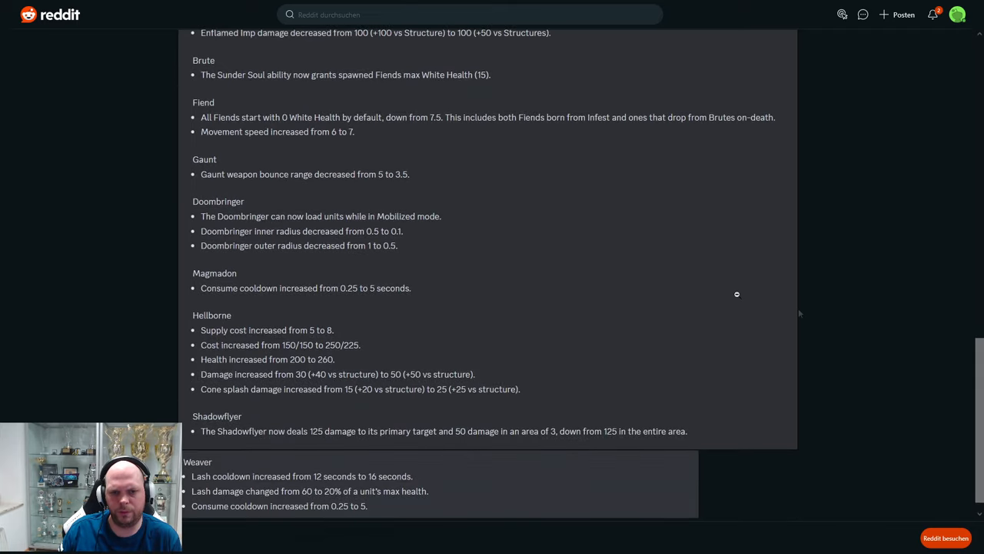
mouse_move(421, 246)
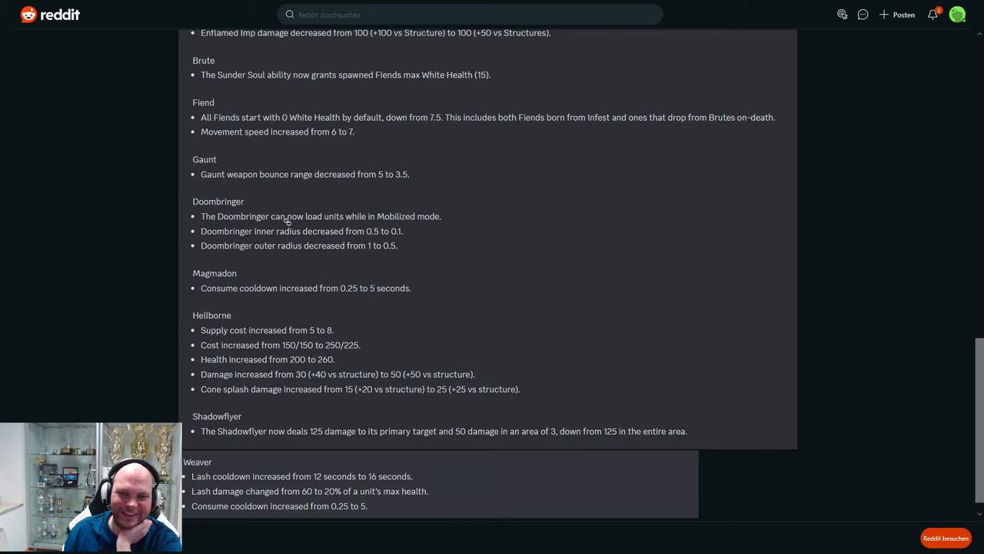
mouse_move(295, 228)
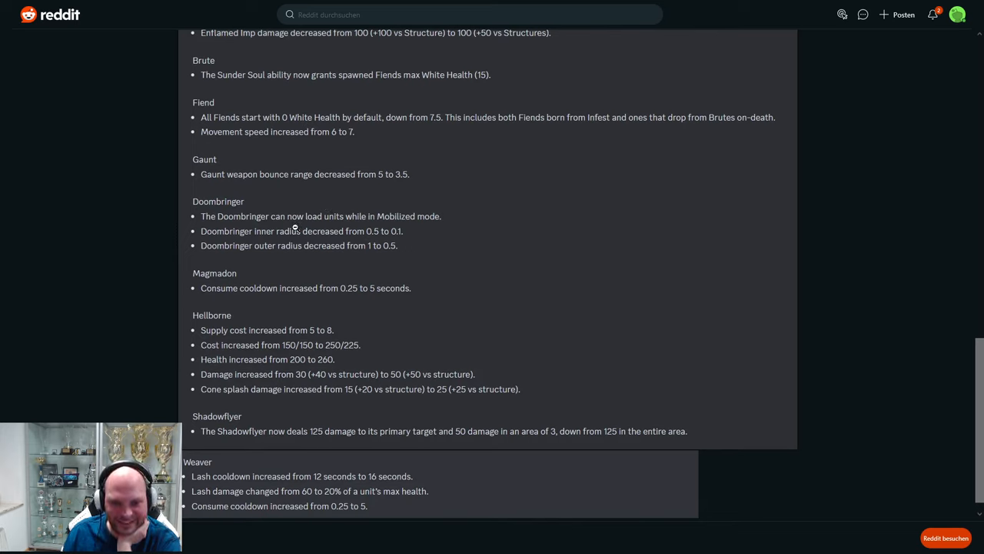
mouse_move(210, 298)
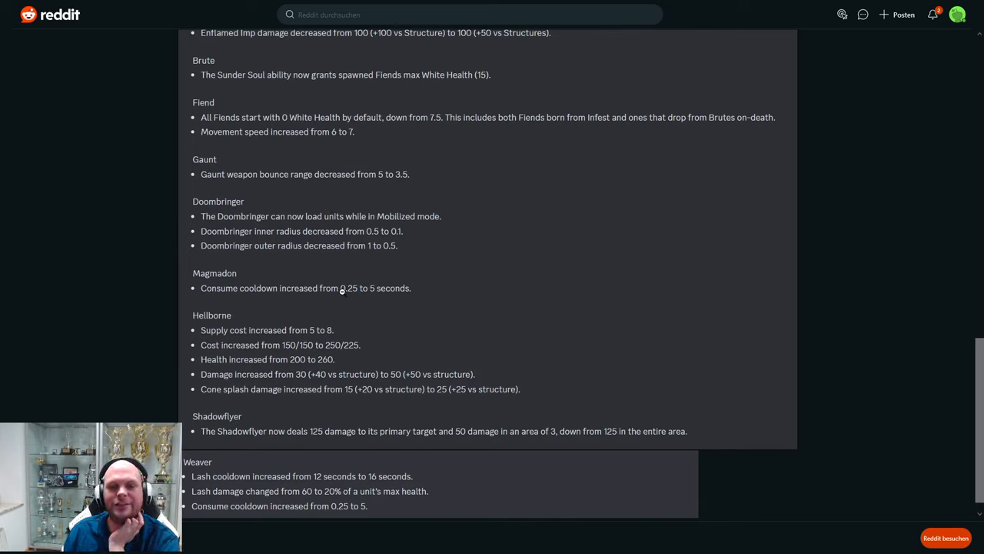
mouse_move(969, 366)
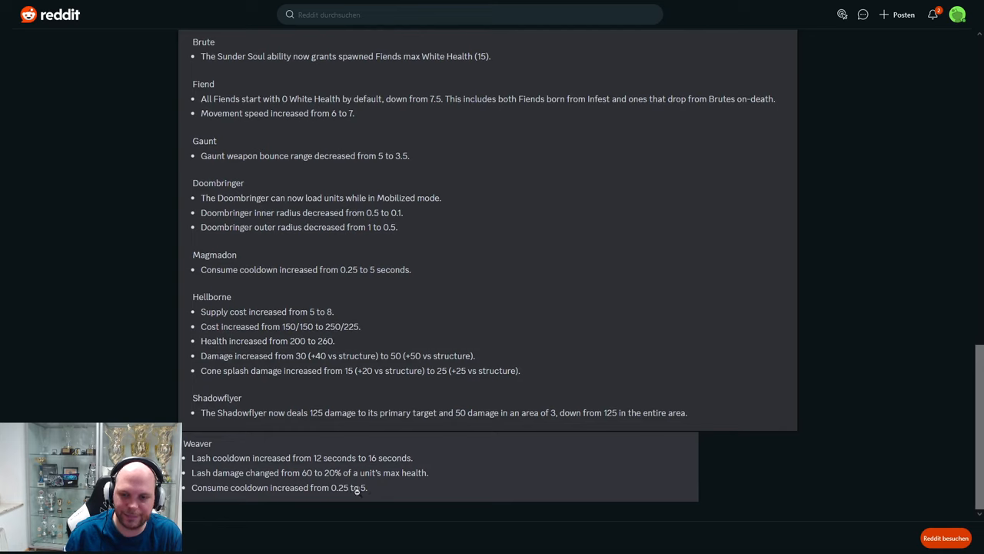
mouse_move(360, 341)
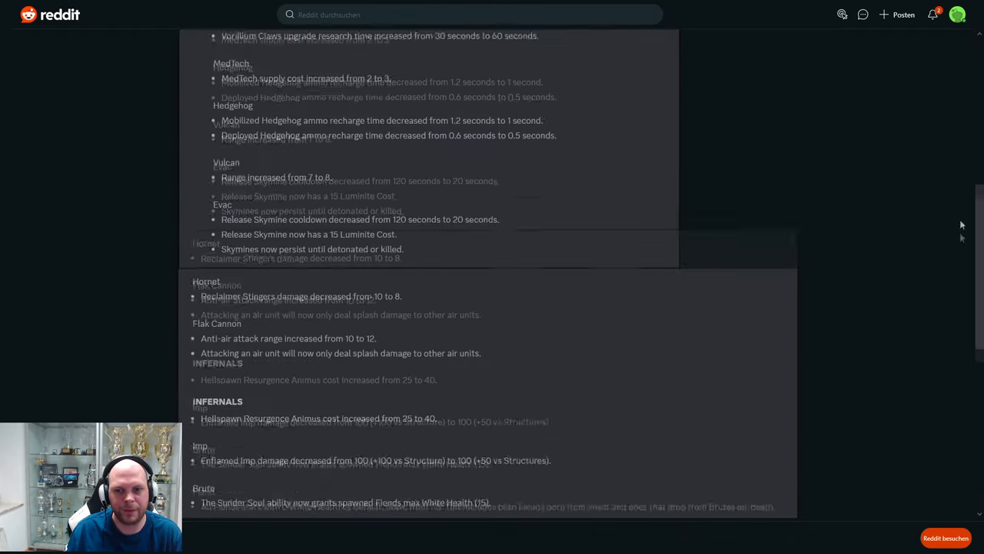
scroll(down, 3)
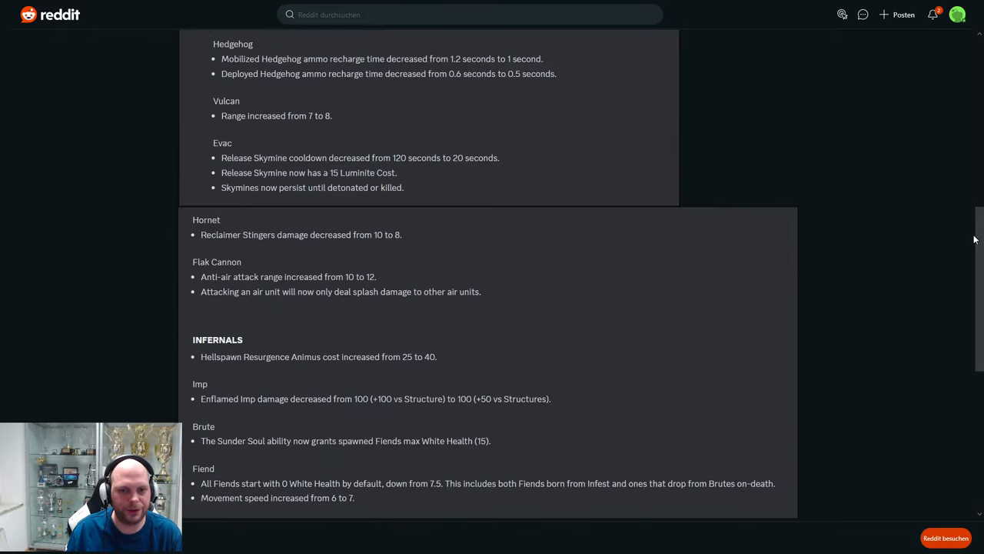
scroll(up, 3)
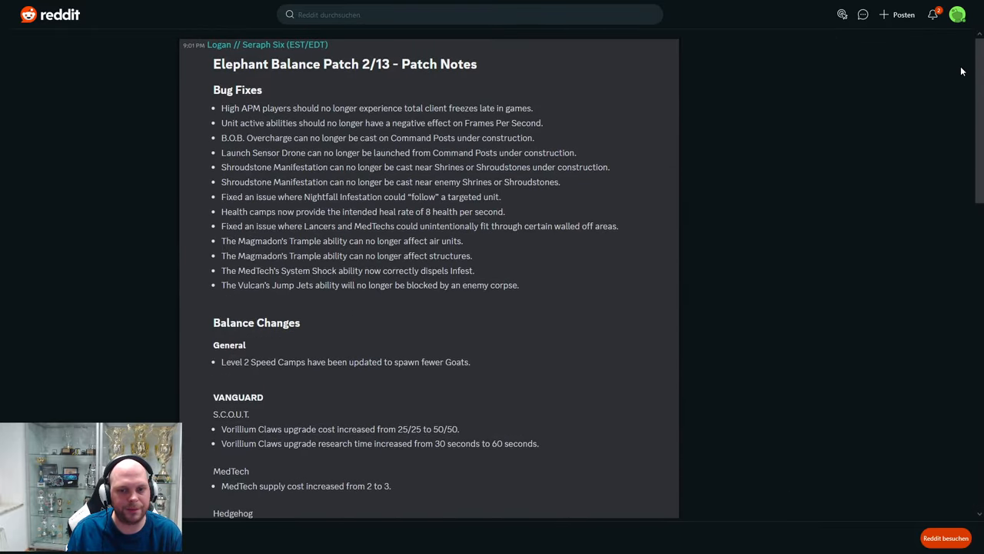
scroll(down, 3)
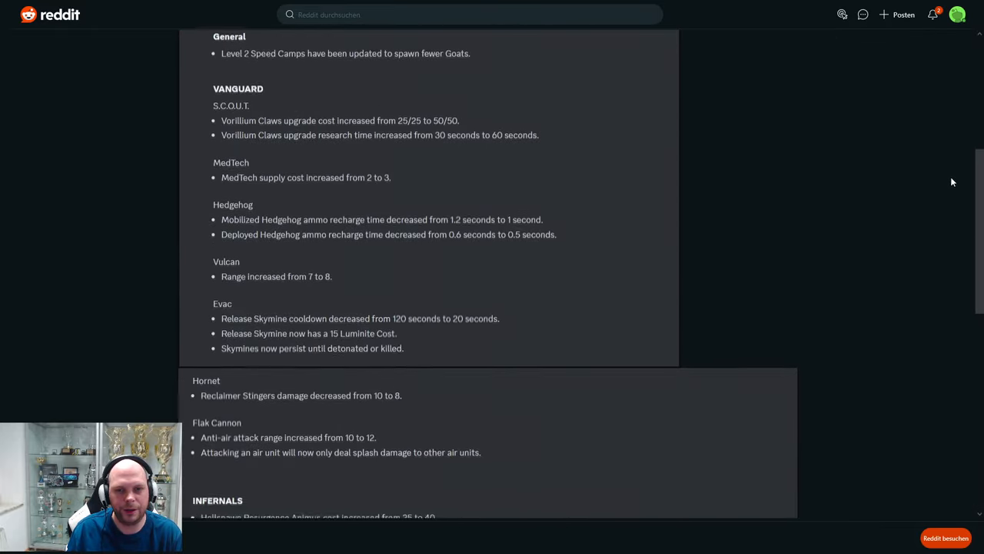